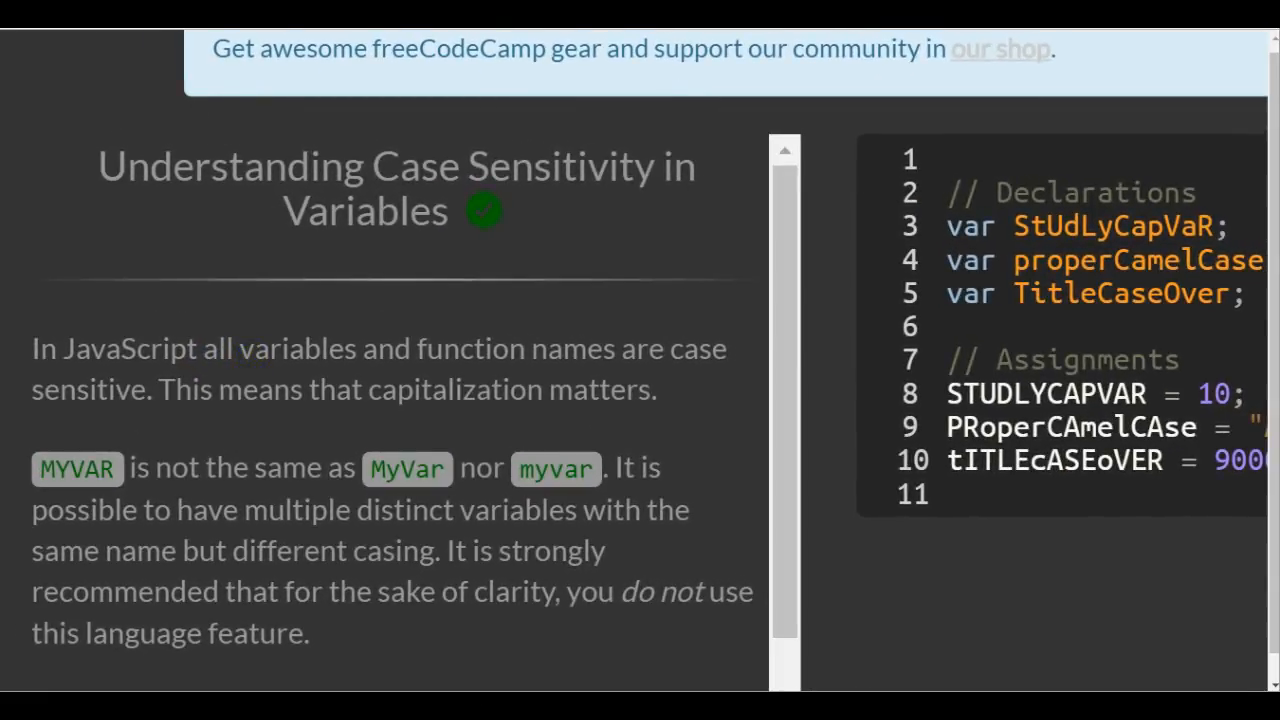
Rename the line 3 declaration from StUdLyCapVaR to studlyCapVar.
scroll(down, 3)
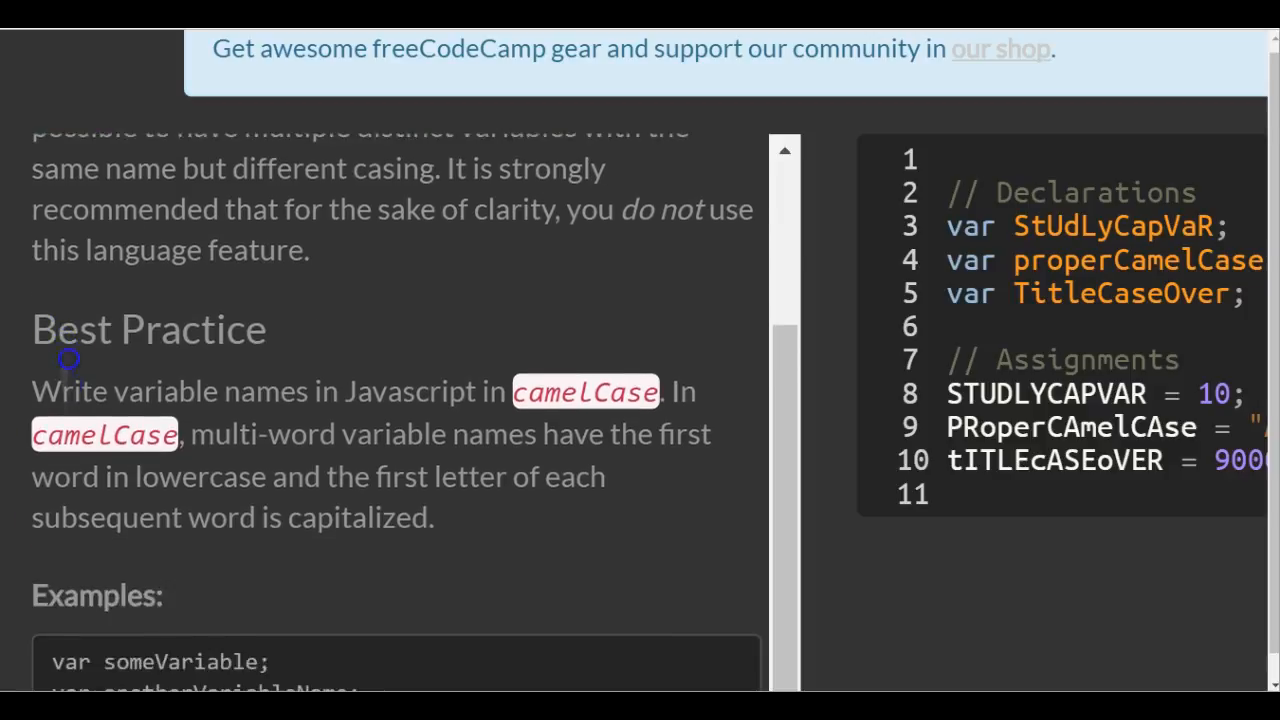
scroll(down, 3)
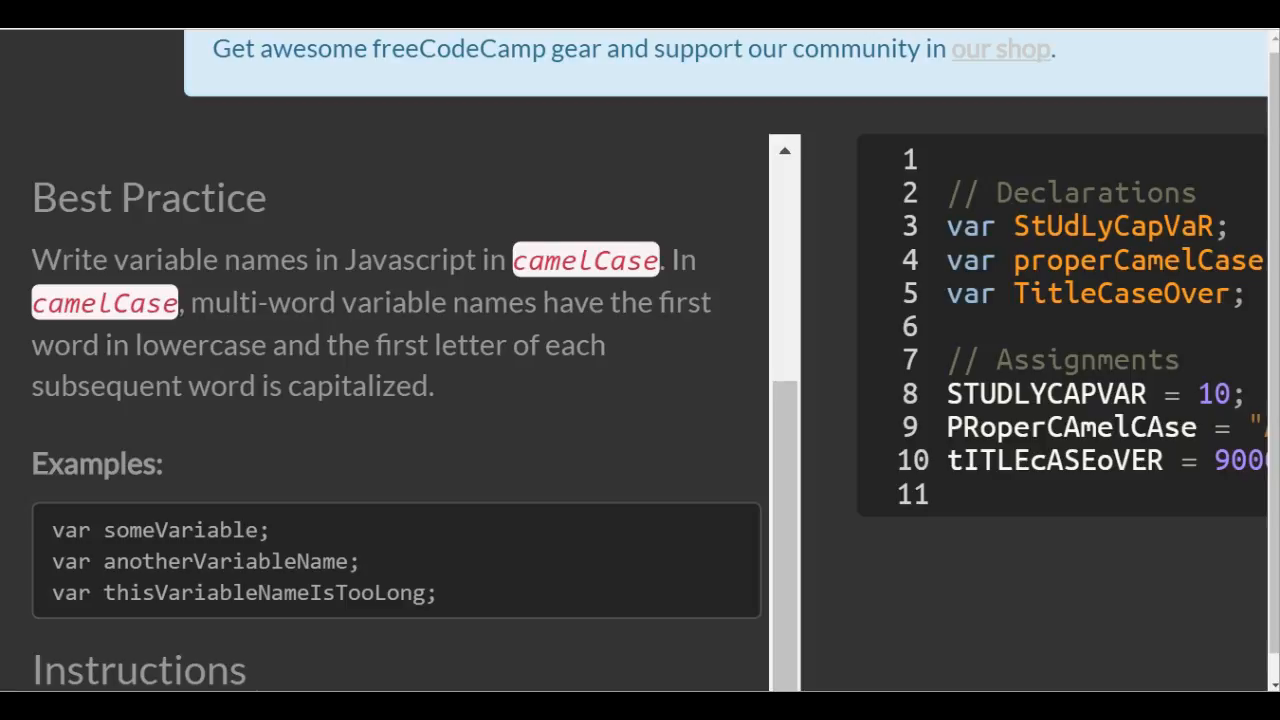
scroll(down, 3)
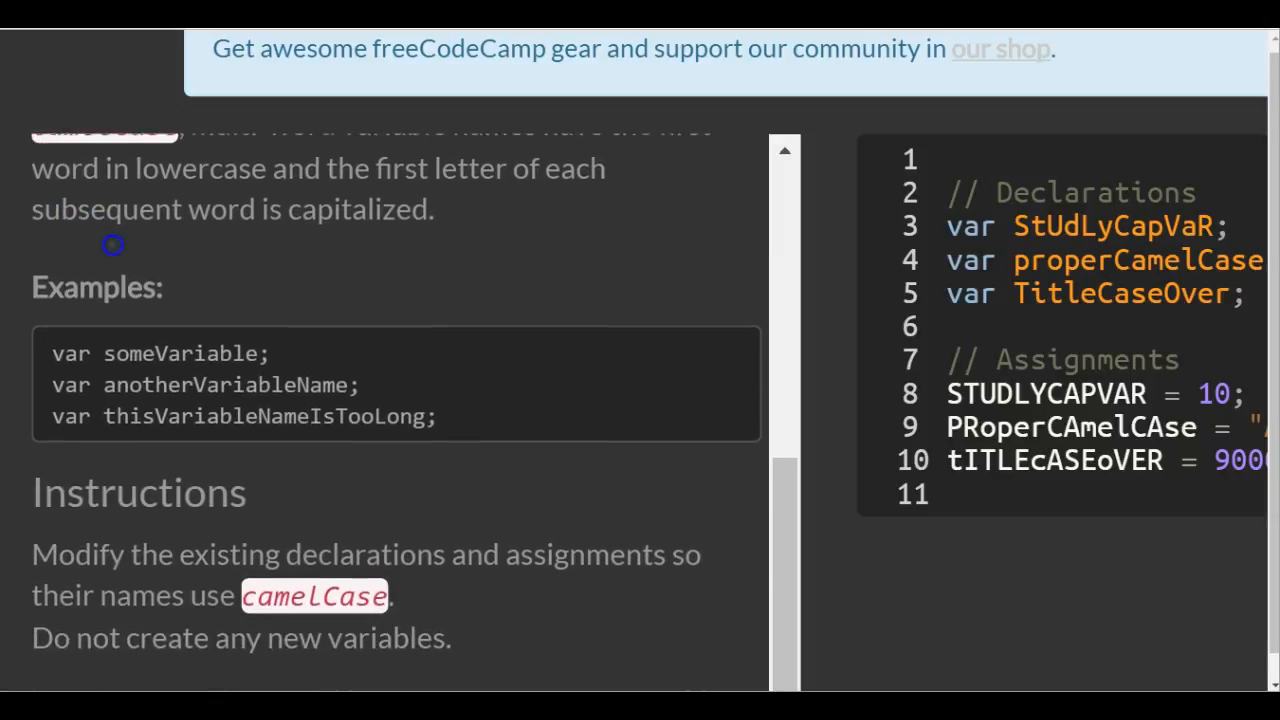
scroll(down, 3)
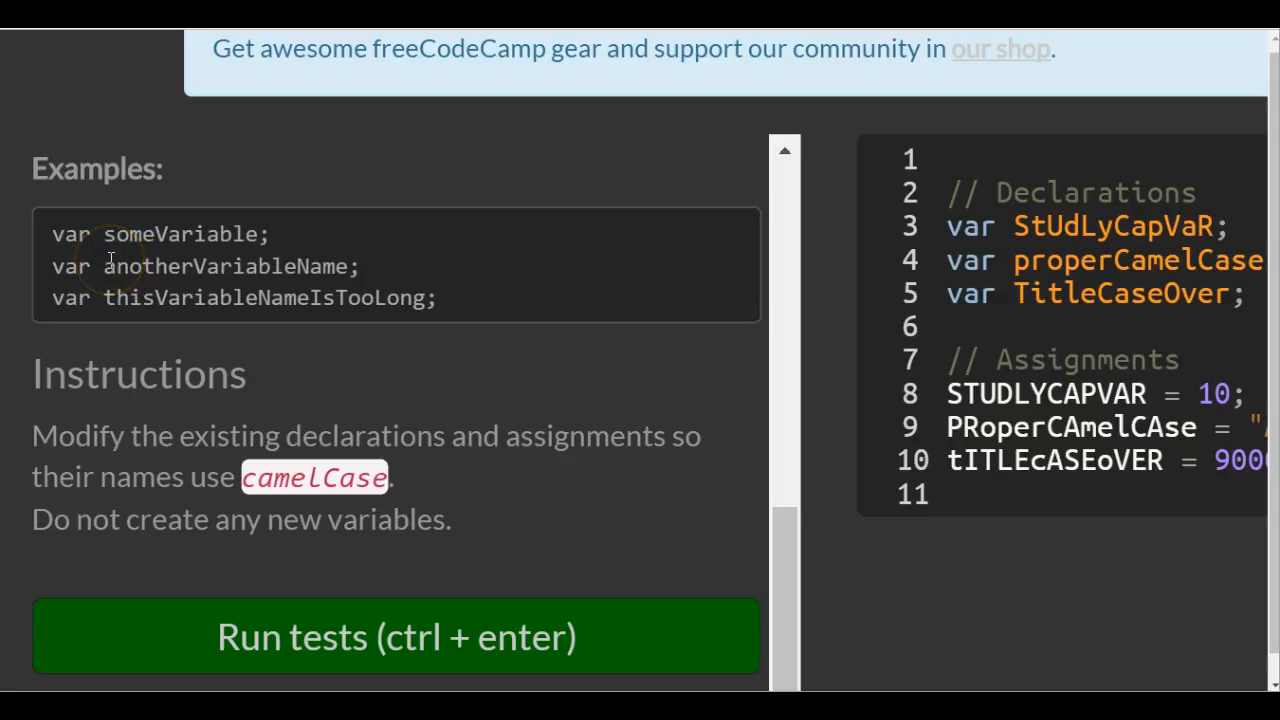
mouse_move(188, 268)
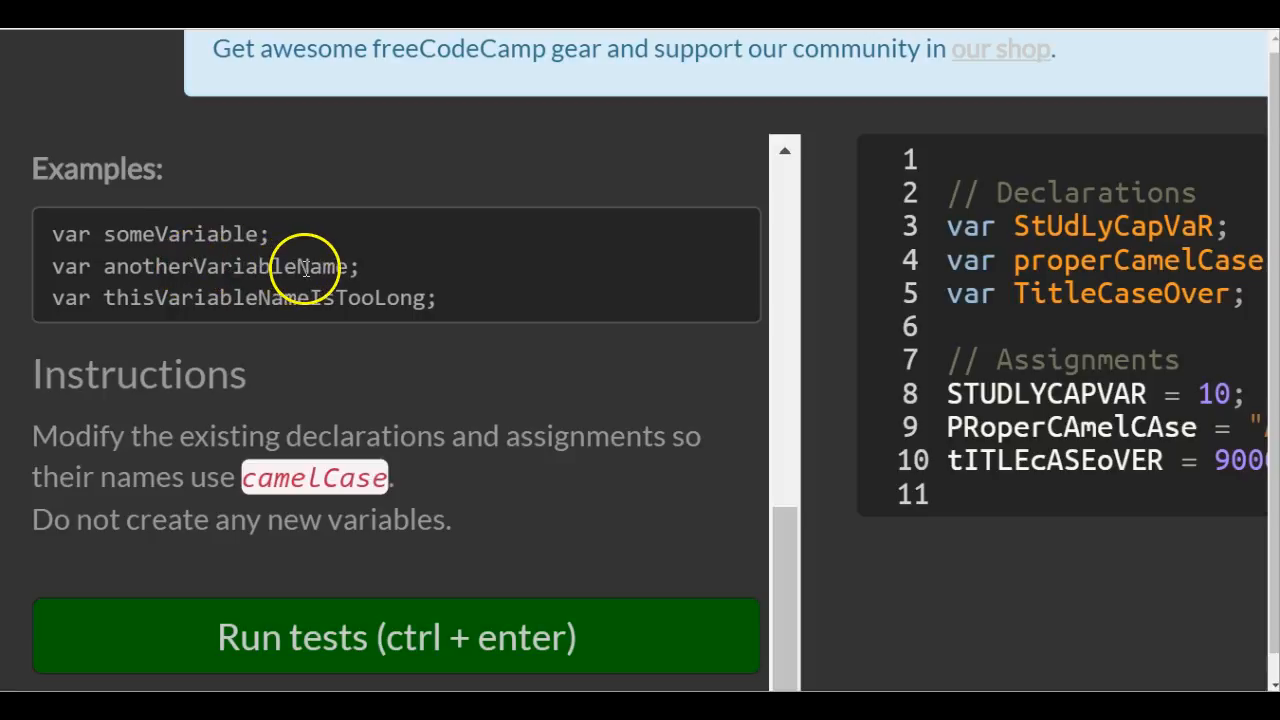
mouse_move(336, 284)
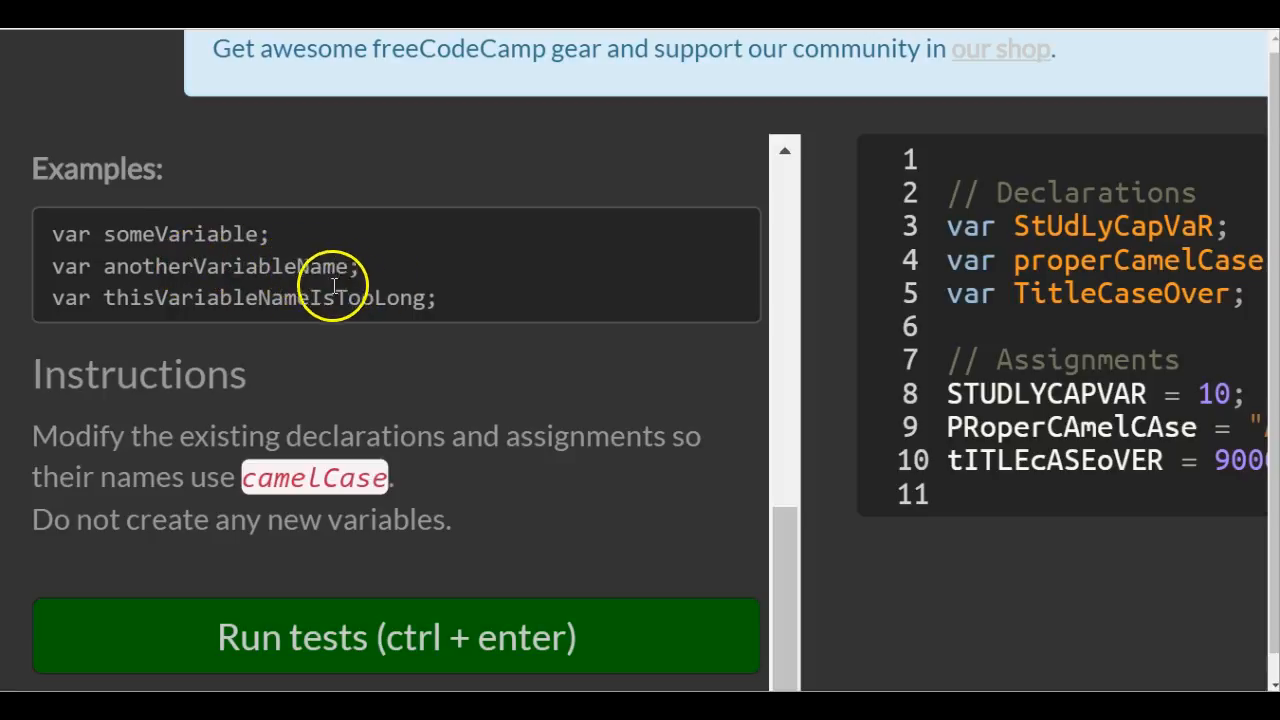
mouse_move(164, 296)
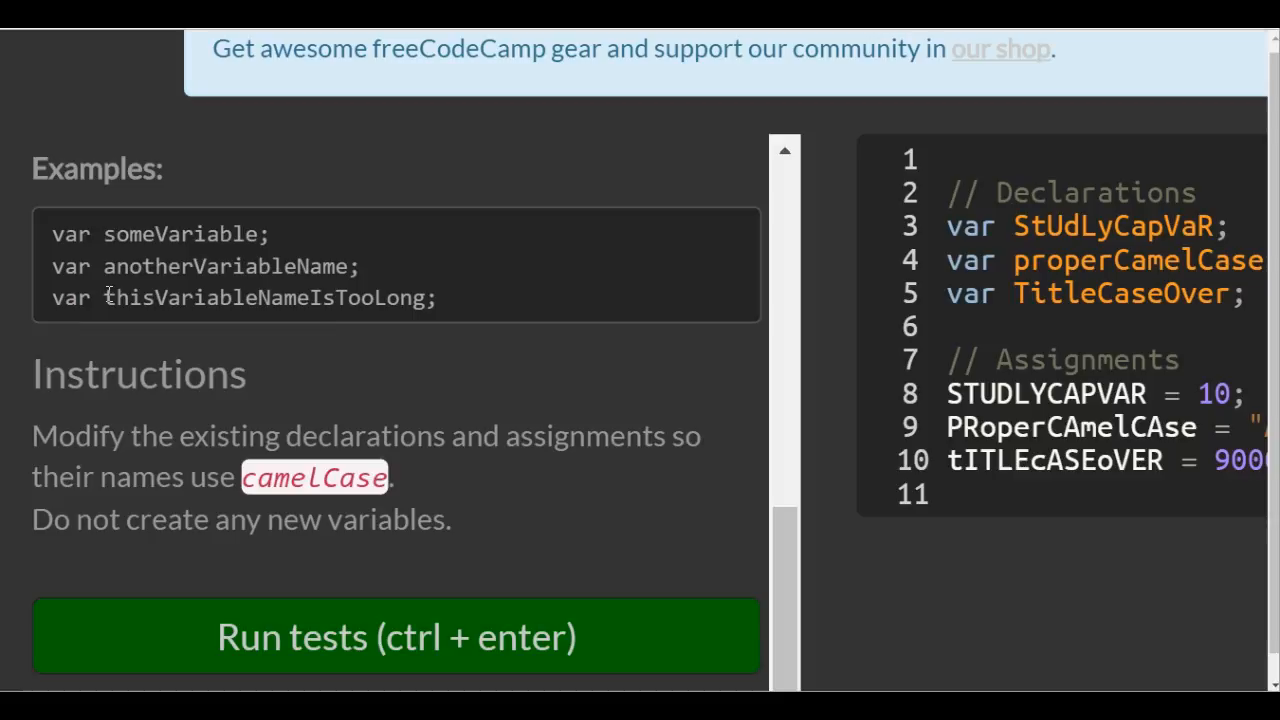
scroll(down, 3)
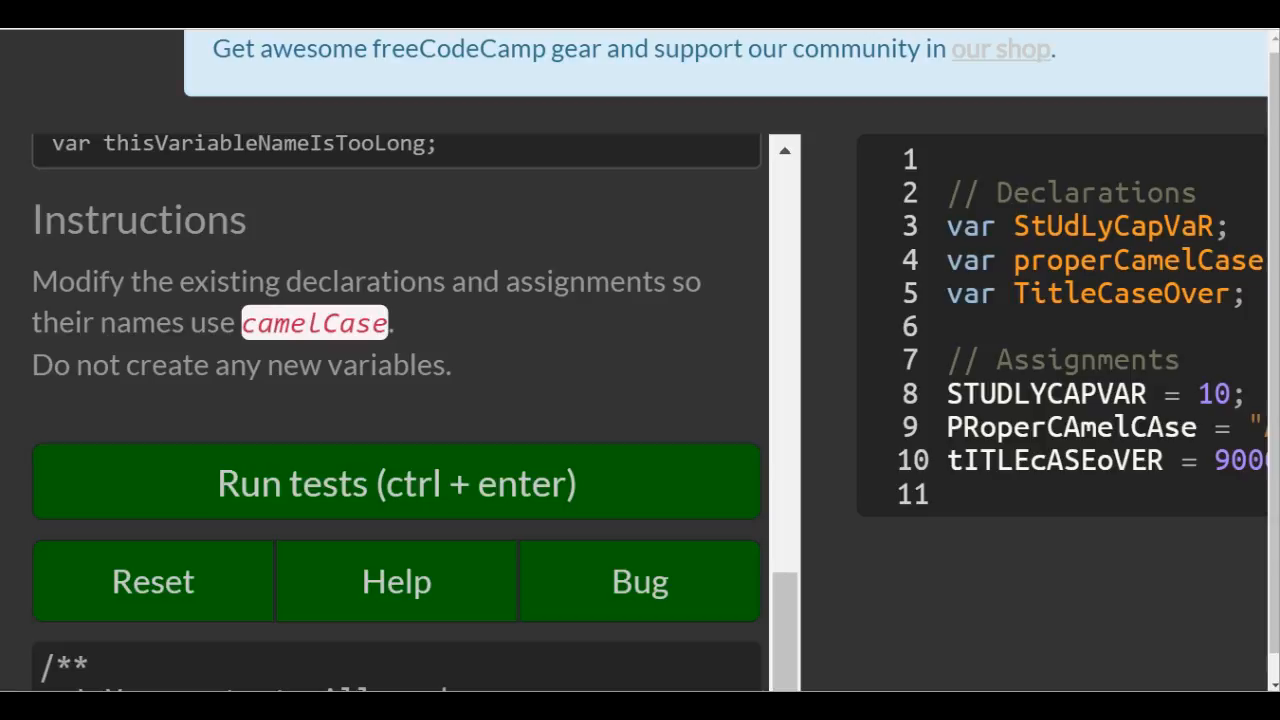
click(396, 482)
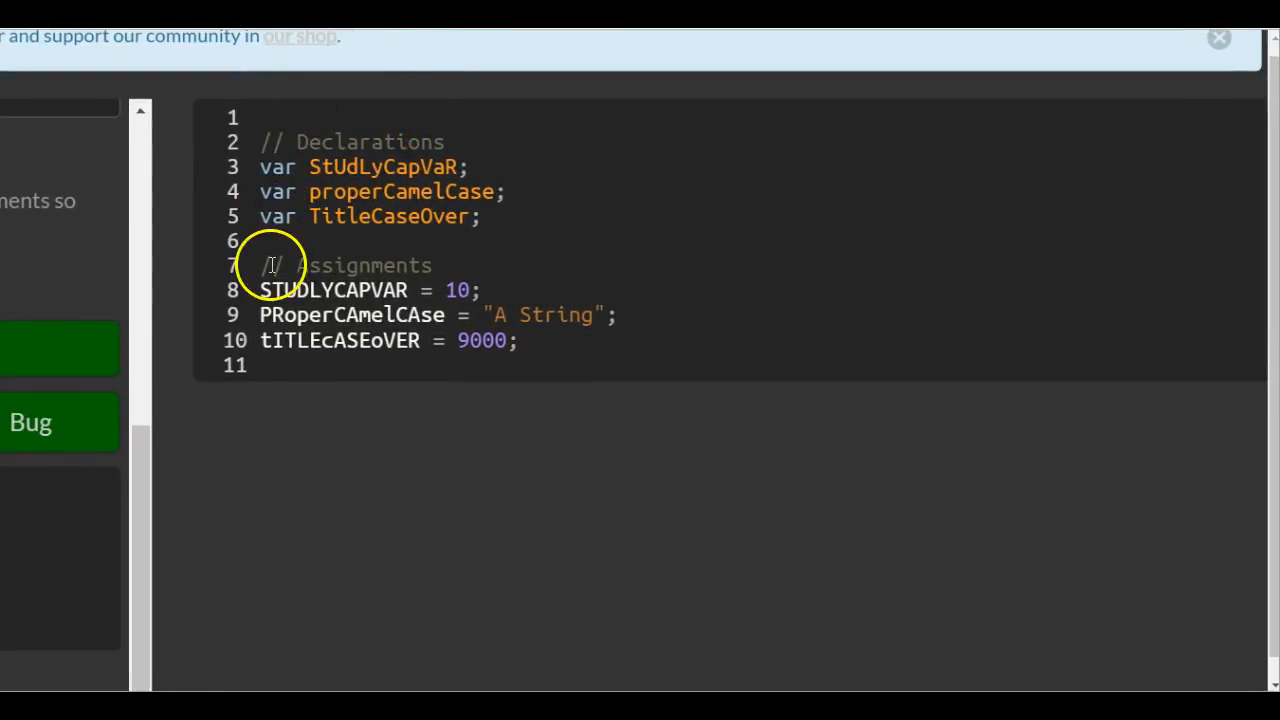
mouse_move(458, 168)
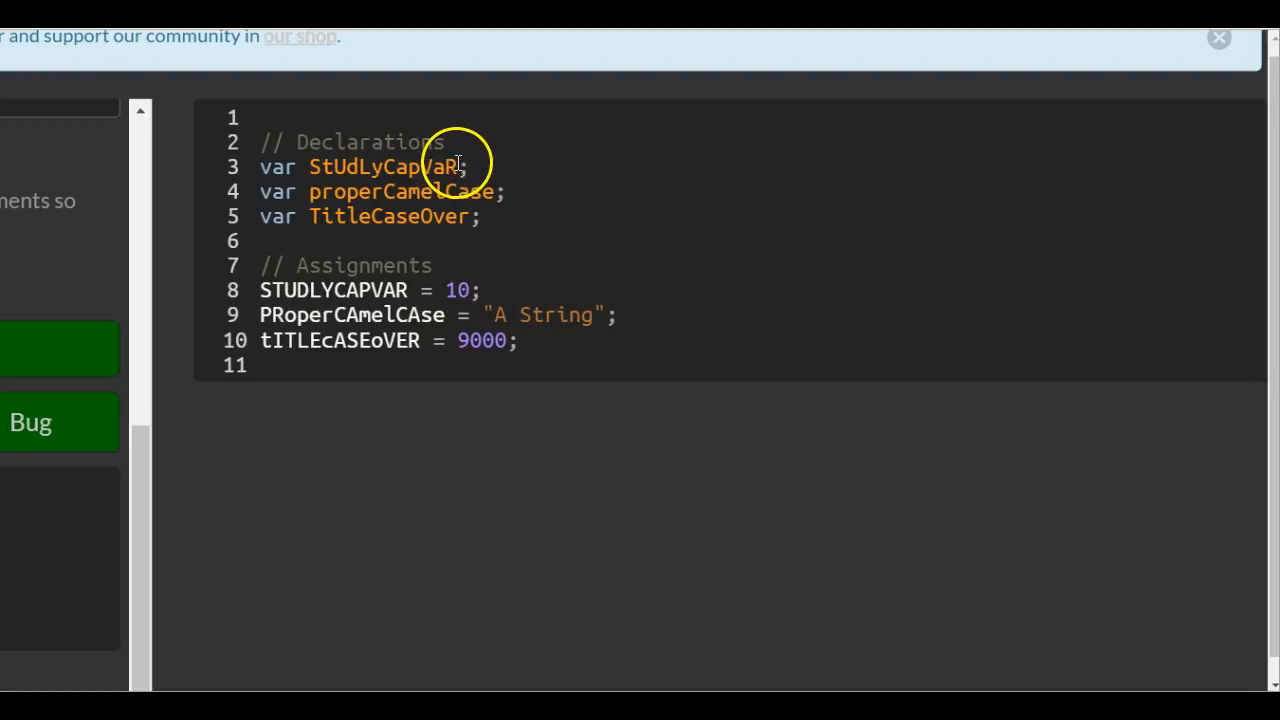
key(Backspace)
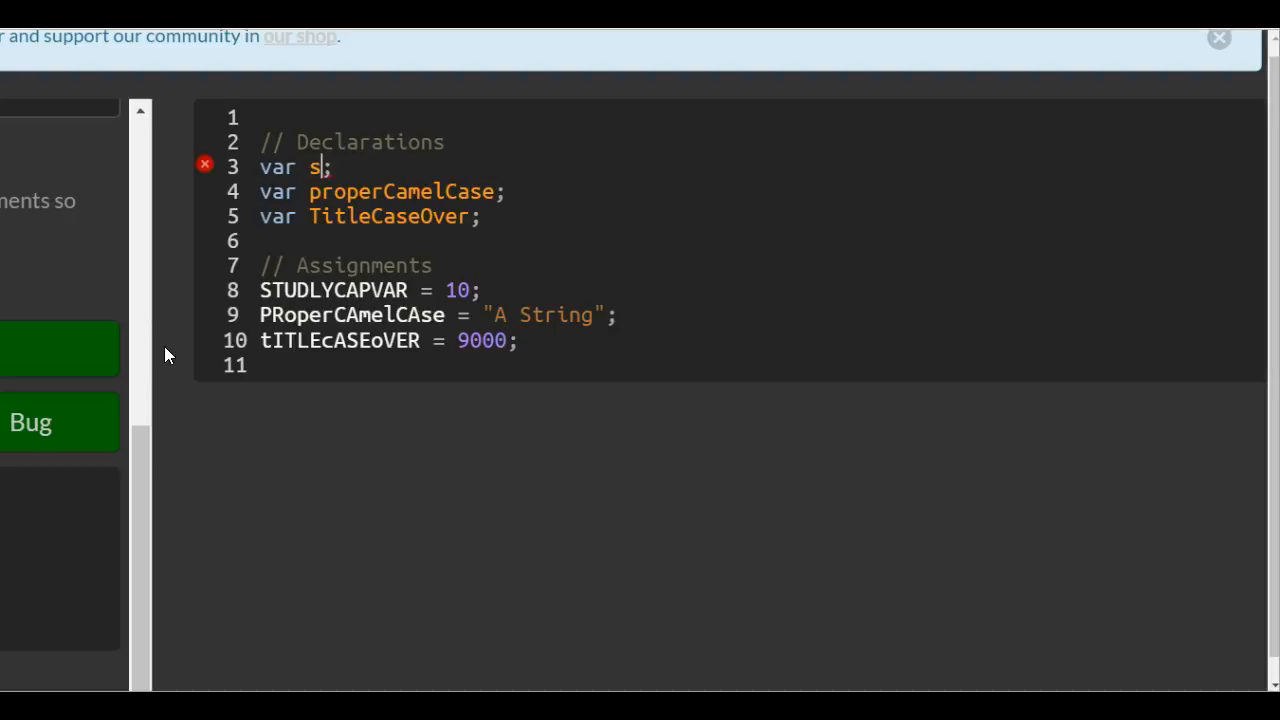
text(tudly)
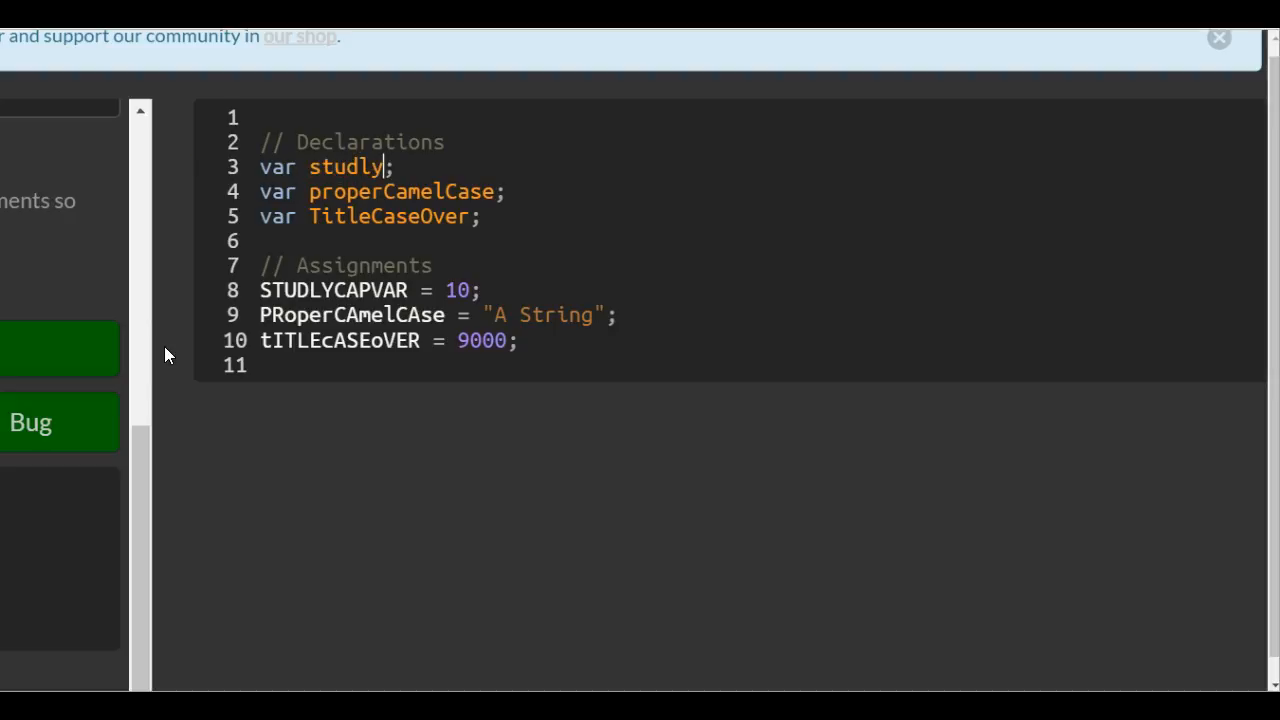
text(Cap)
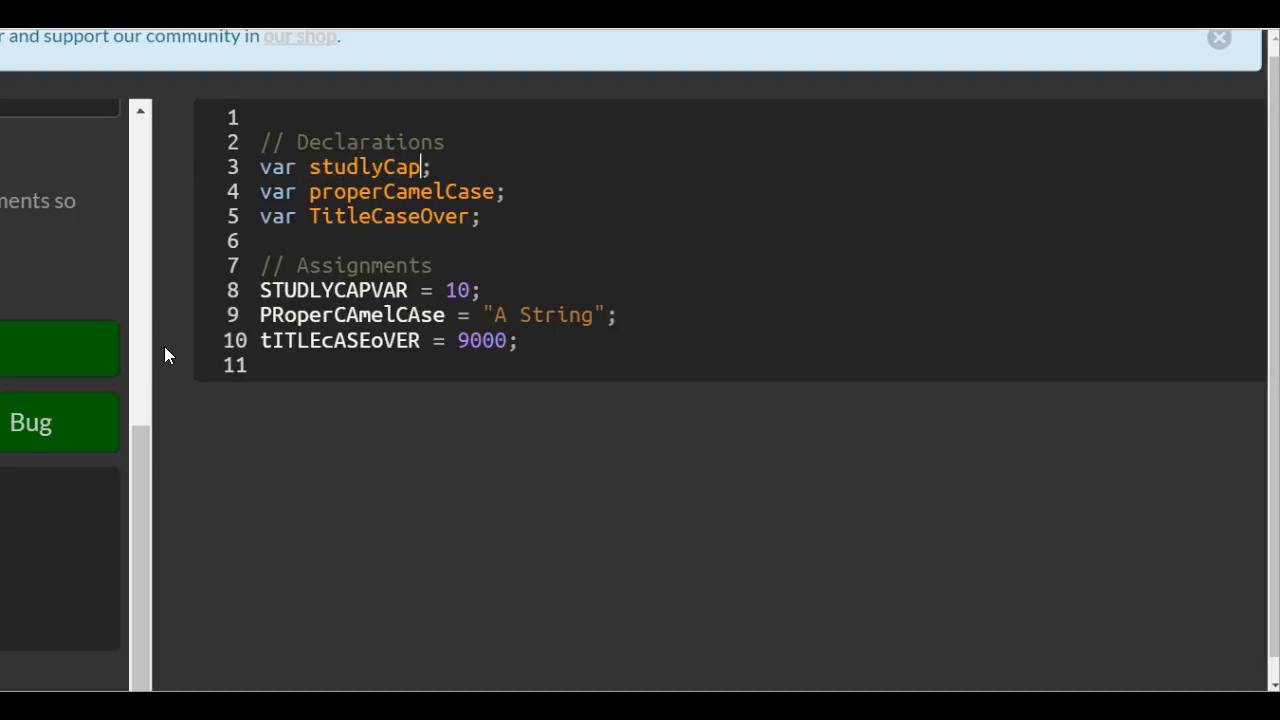
text(Var)
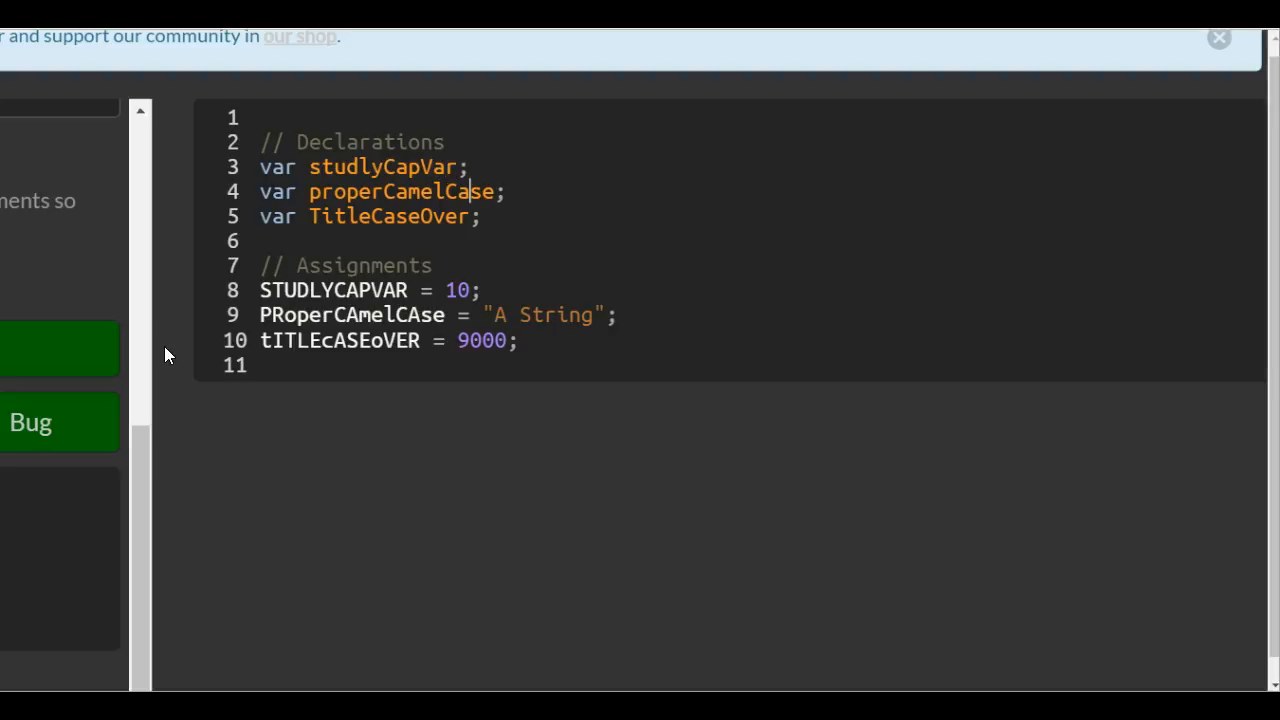
Fix the line 4 declaration's ending so it reads properCamelCase.
key(Backspace)
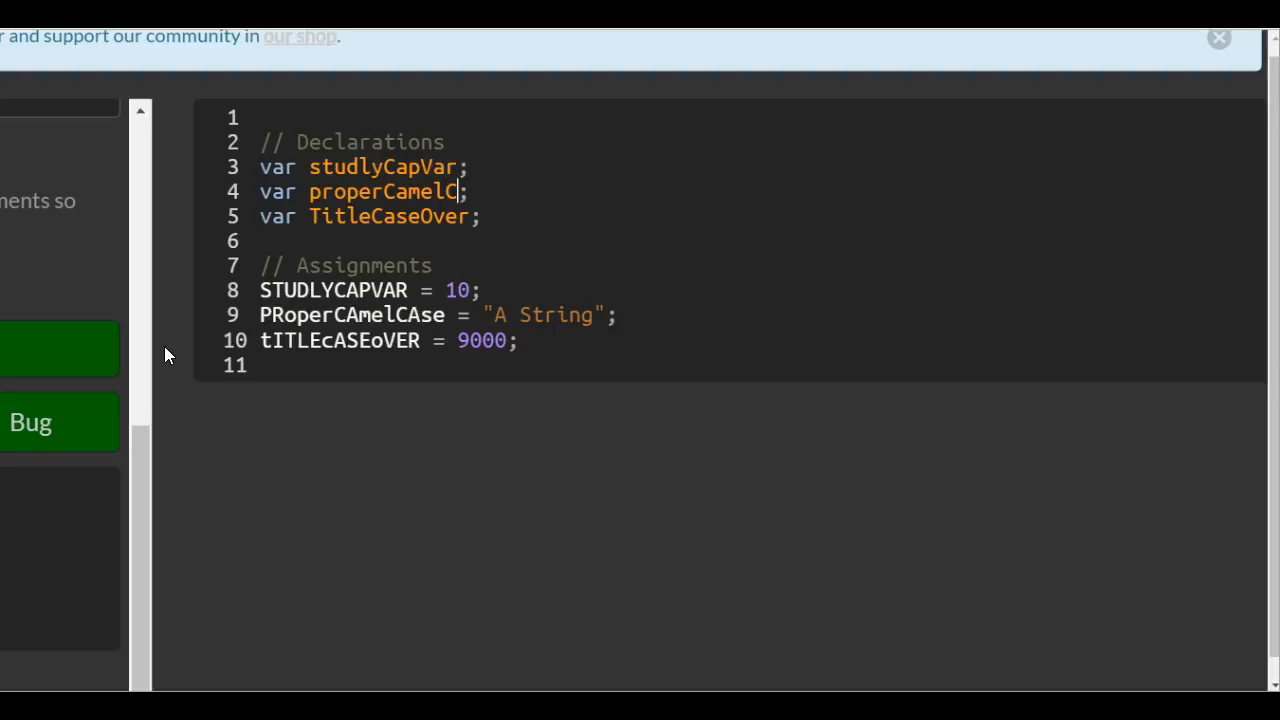
text(ase)
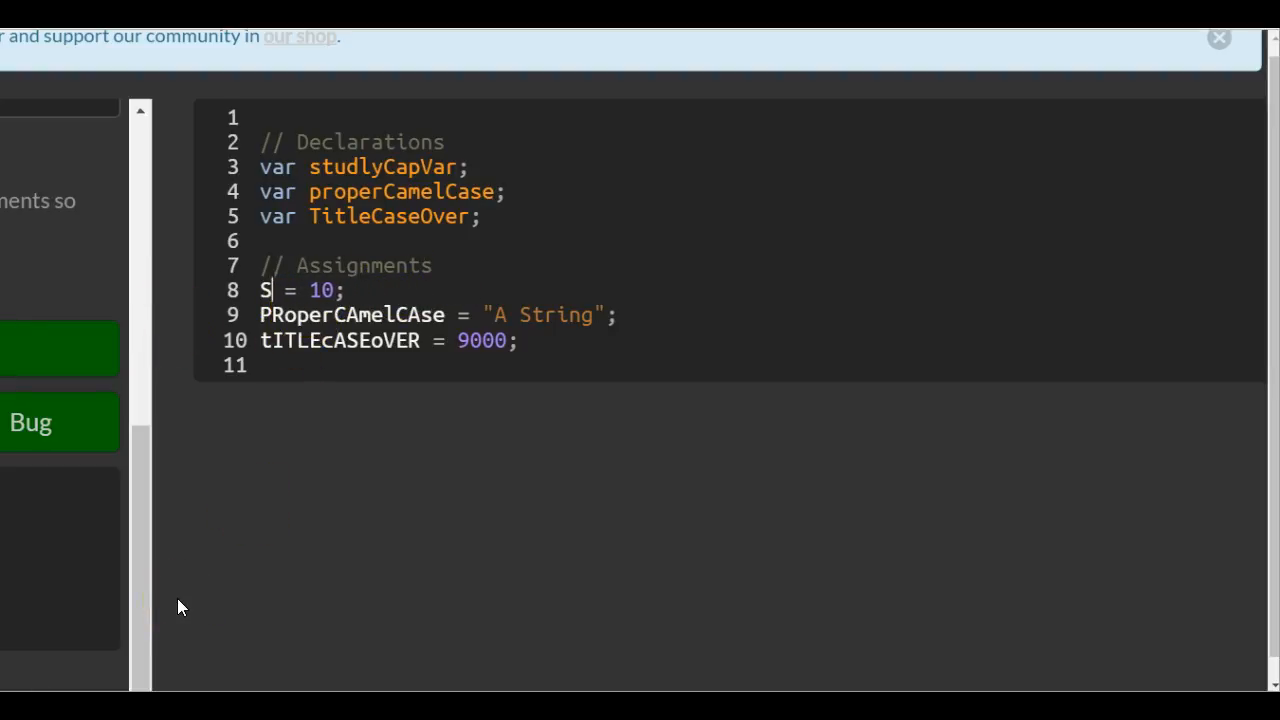
Rewrite the line 8 assignment name as studlyCapVar.
text(t)
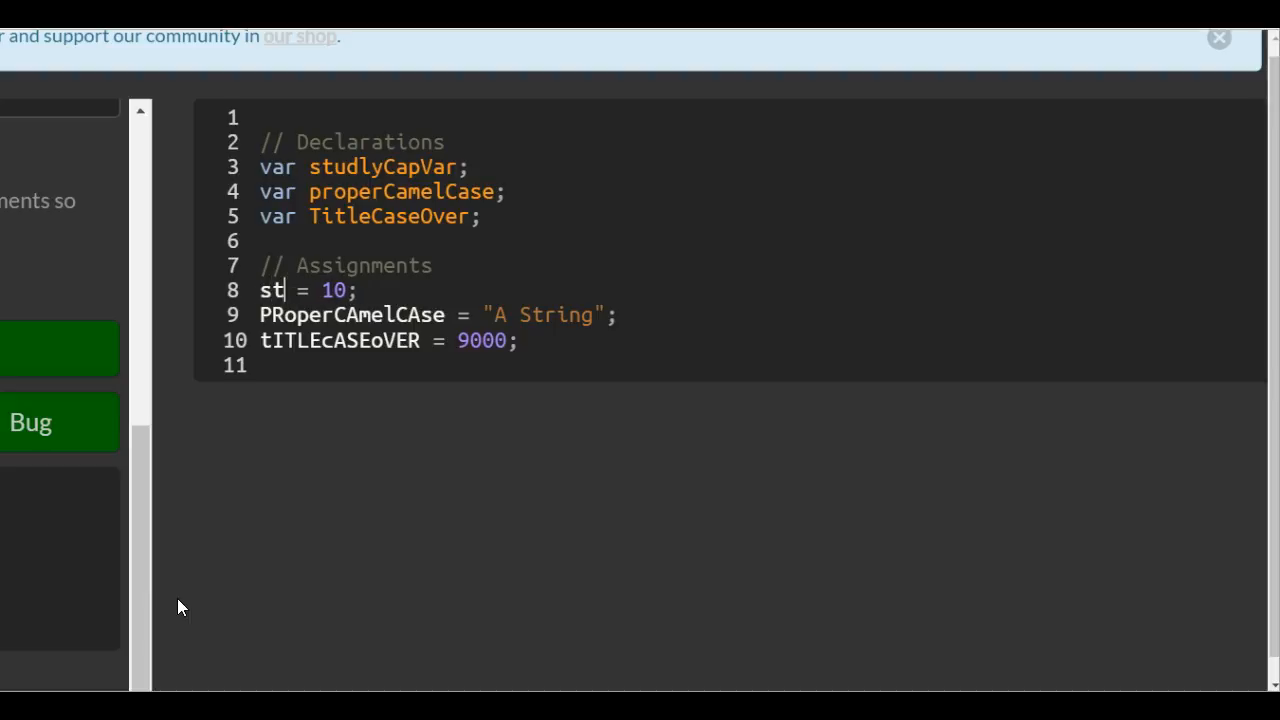
text(udlyCap)
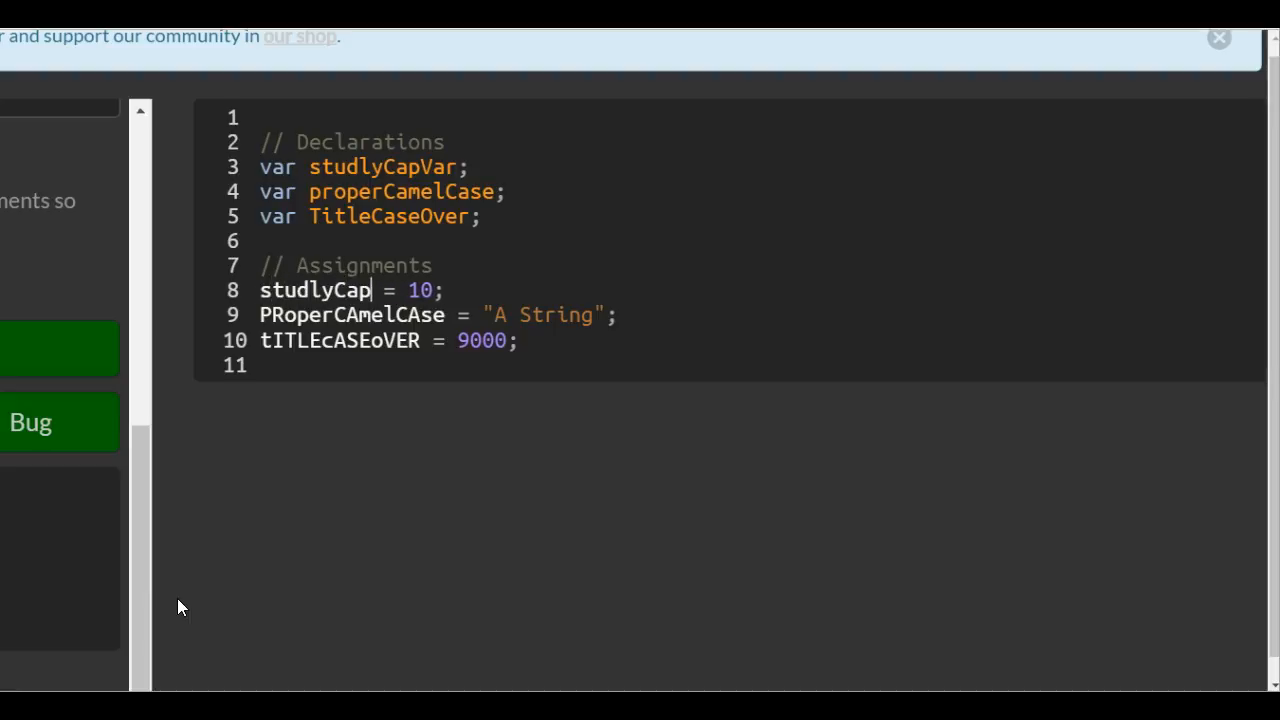
text(Var)
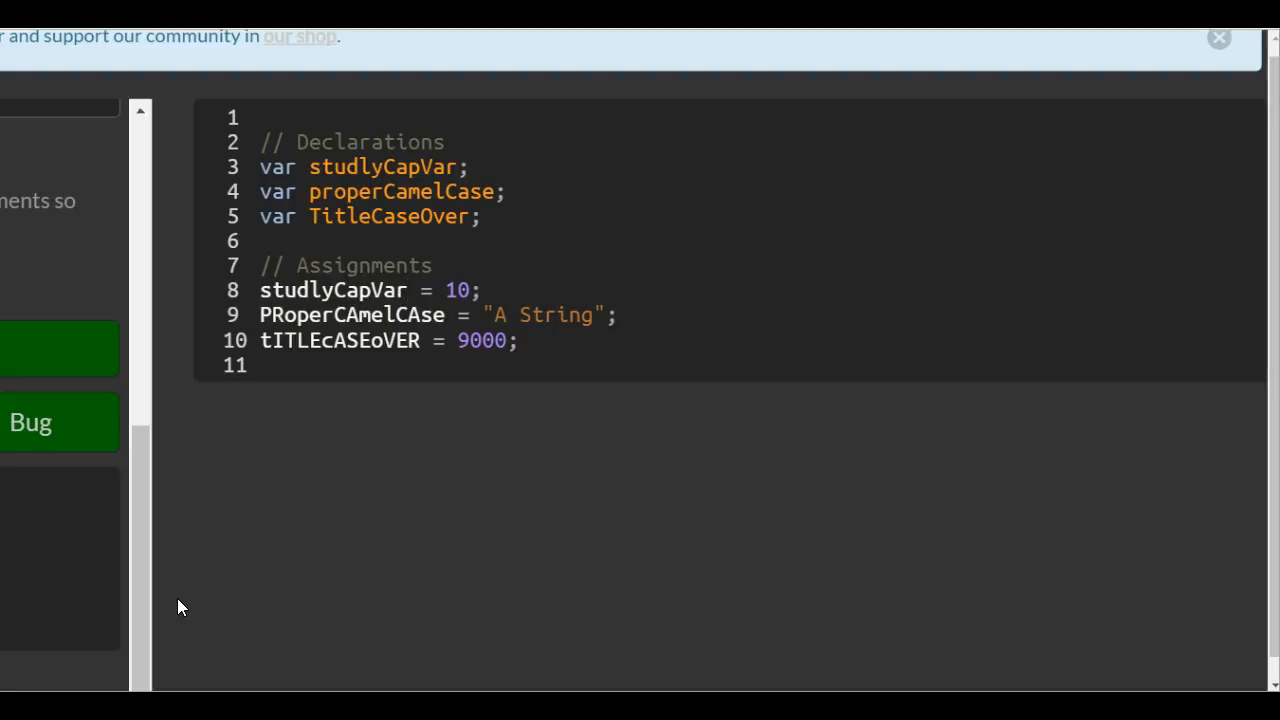
Rewrite the line 9 and 10 assignment names as properCamelCase and titleCaseOver.
click(440, 314)
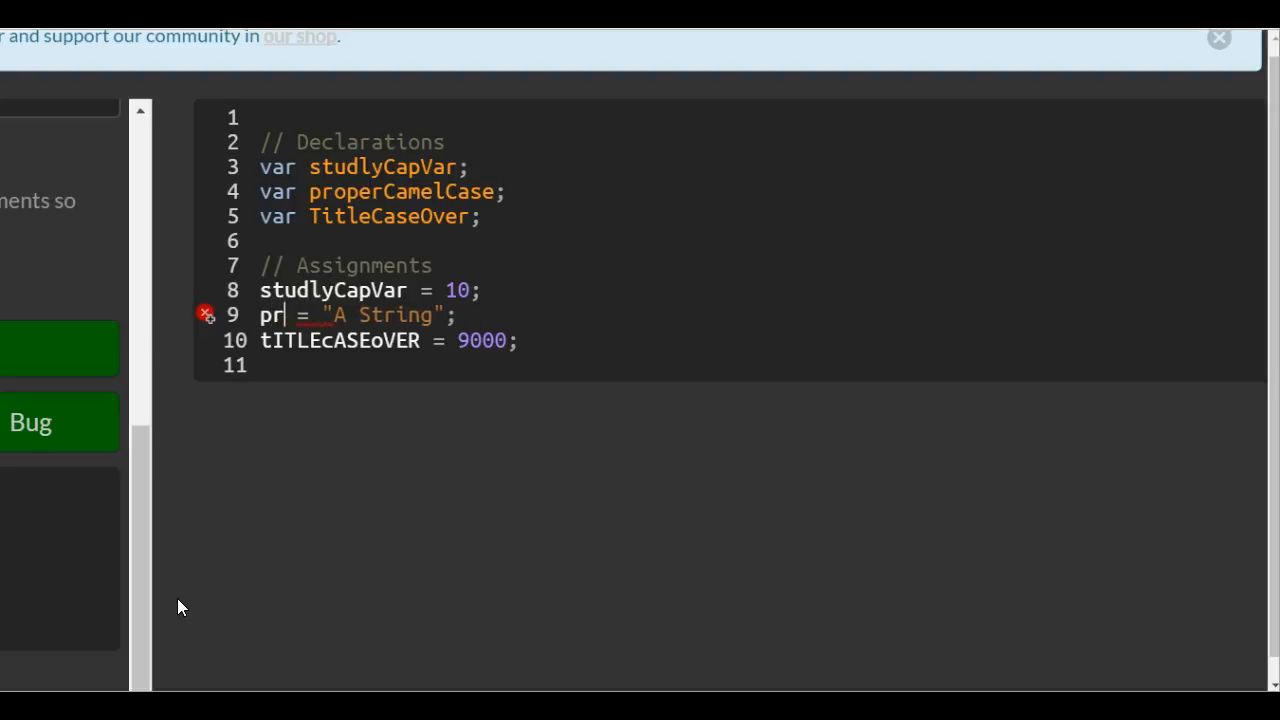
text(operCamel)
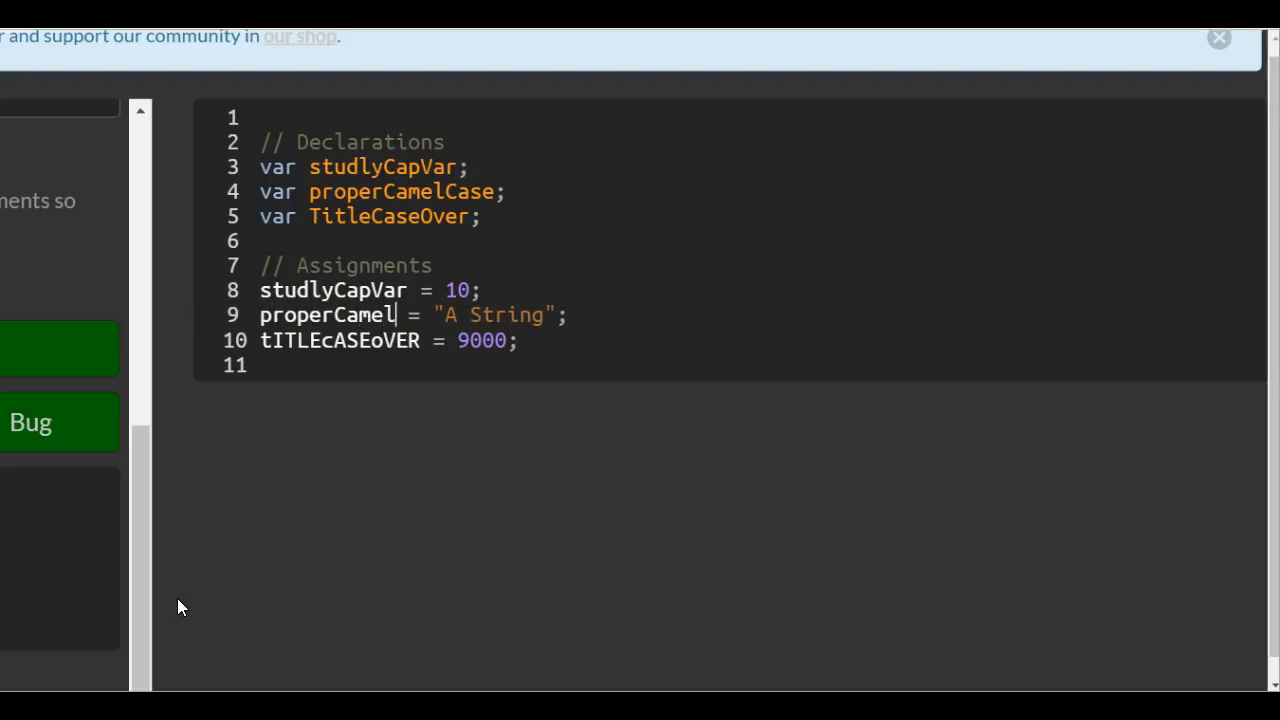
text(Case)
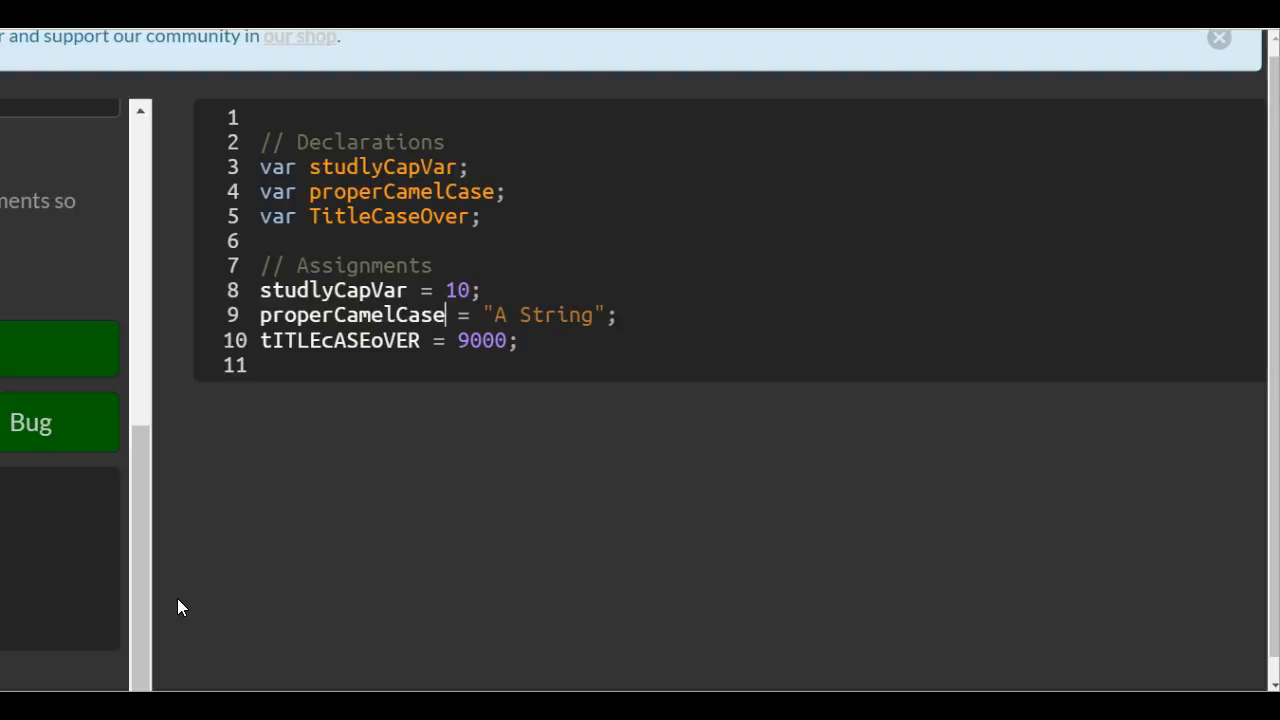
key(Backspace)
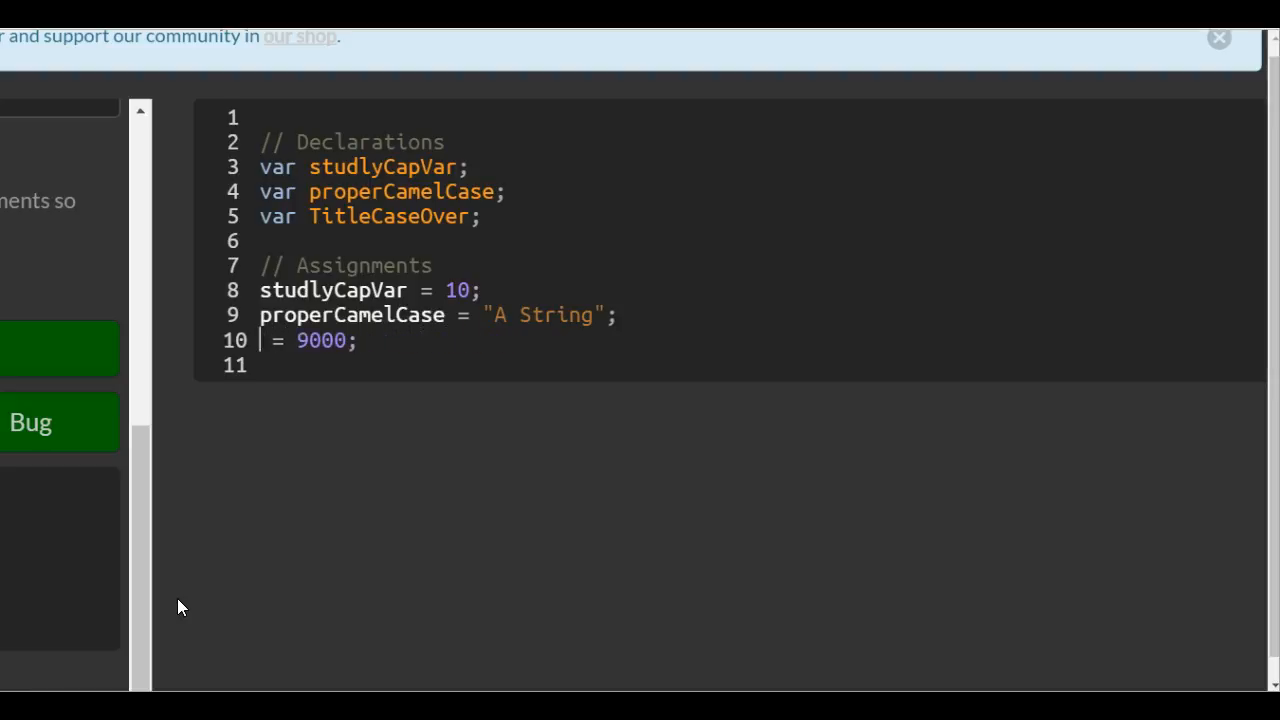
text(titleCaseOver)
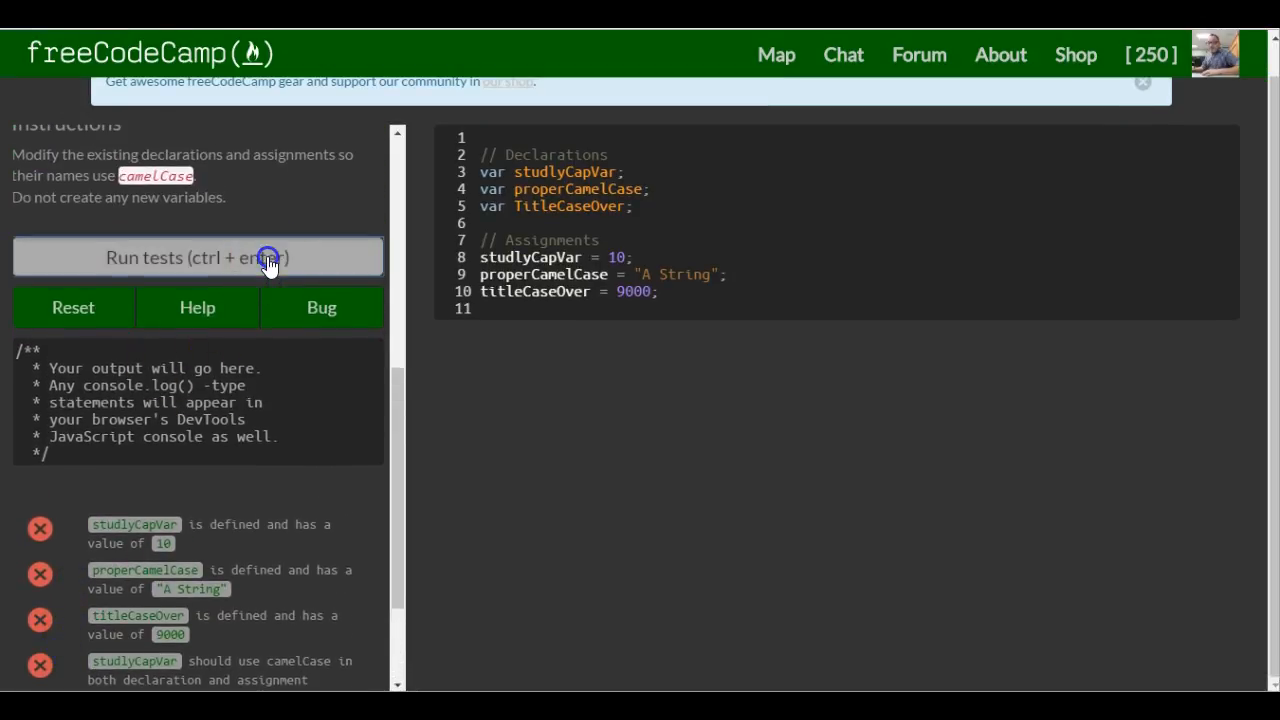
Run the challenge tests on the renamed code and review the results.
click(196, 256)
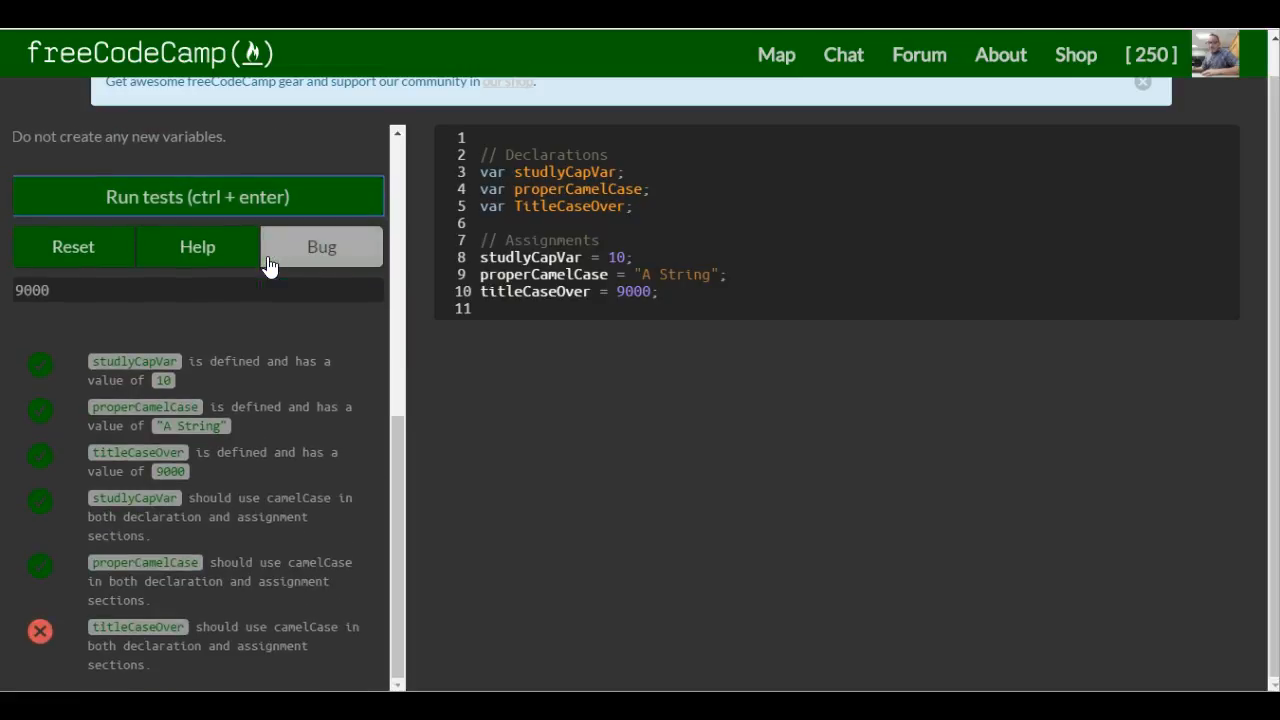